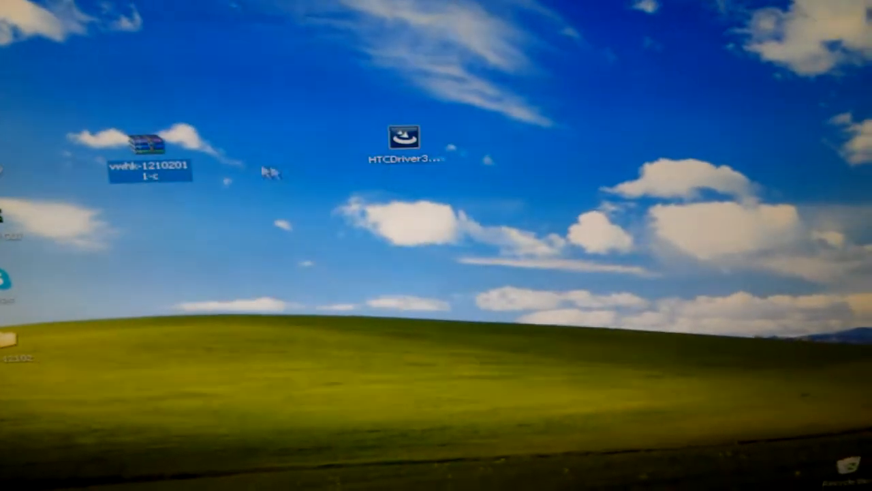
pyautogui.moveTo(403, 139)
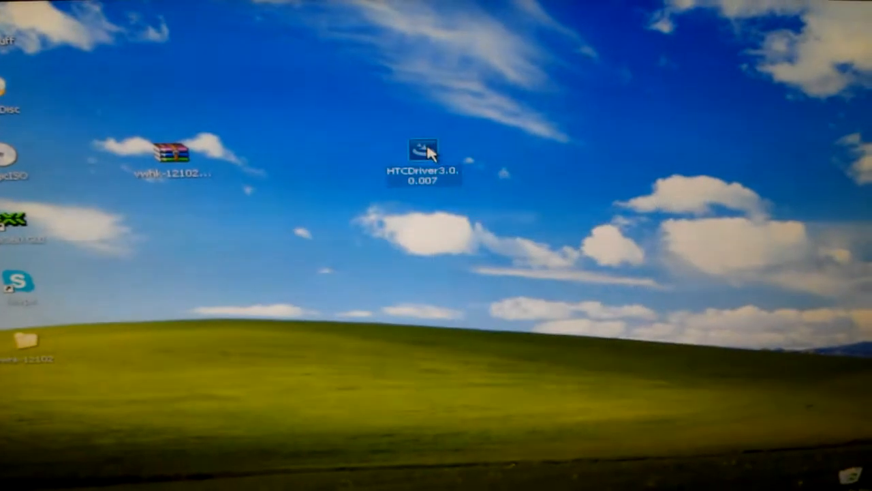
# - Launch the HTC driver installer and cancel the unverified-publisher prompt
pyautogui.doubleClick(420, 148)
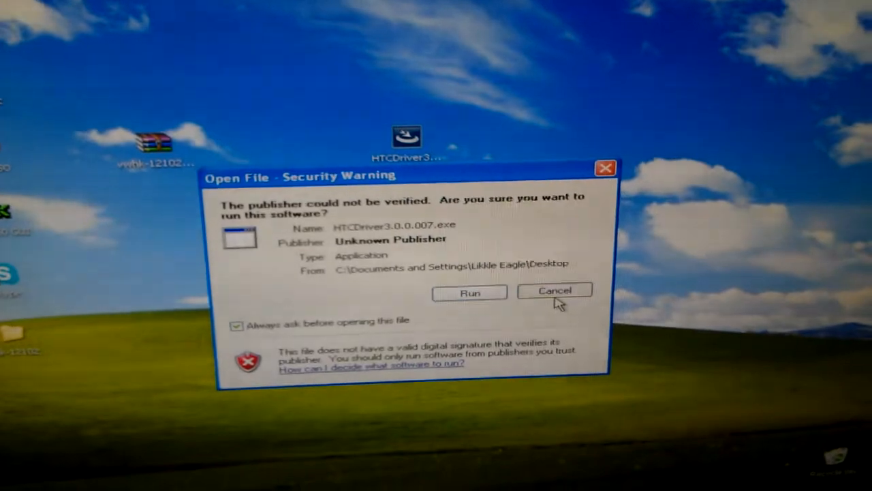
pyautogui.click(555, 292)
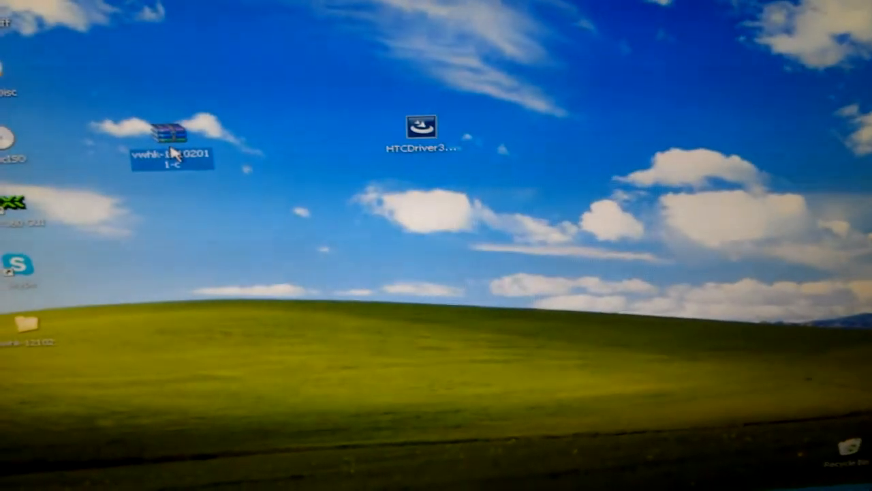
# - Extract the vwhk rar archive to a desktop folder, overwriting all existing files
pyautogui.rightClick(166, 137)
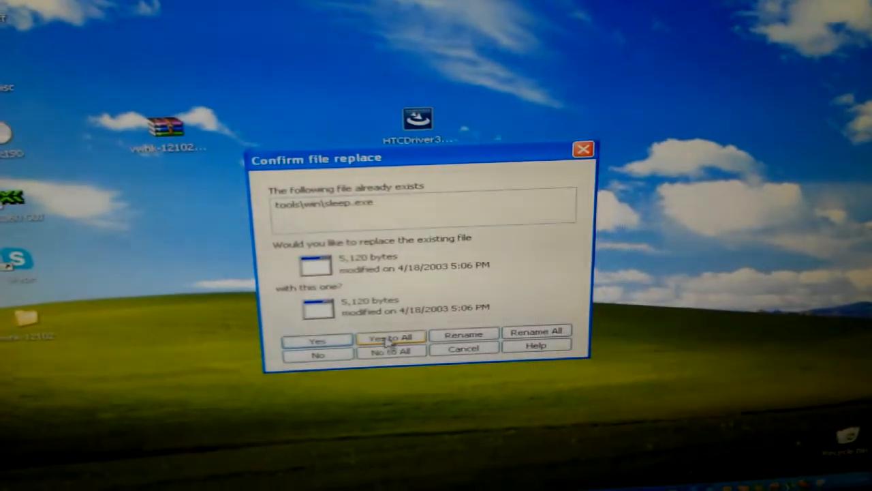
pyautogui.click(390, 337)
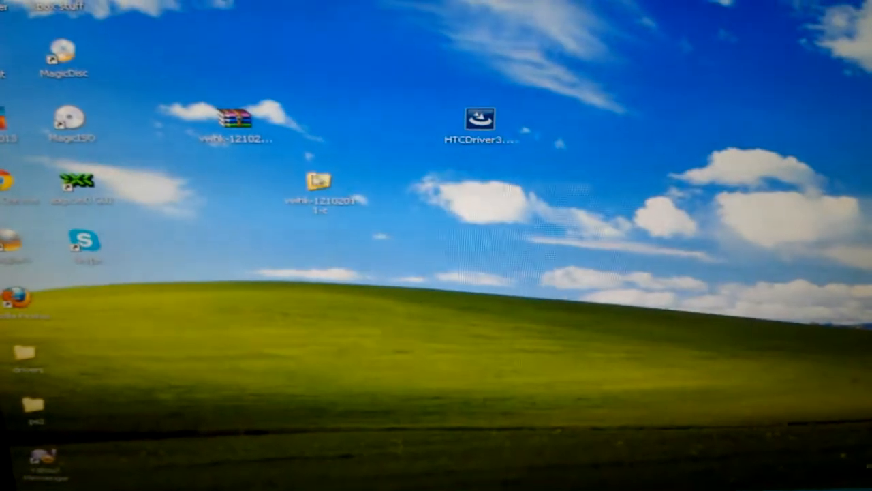
# - Copy the extracted vwhk folder and go to My Computer
pyautogui.rightClick(321, 184)
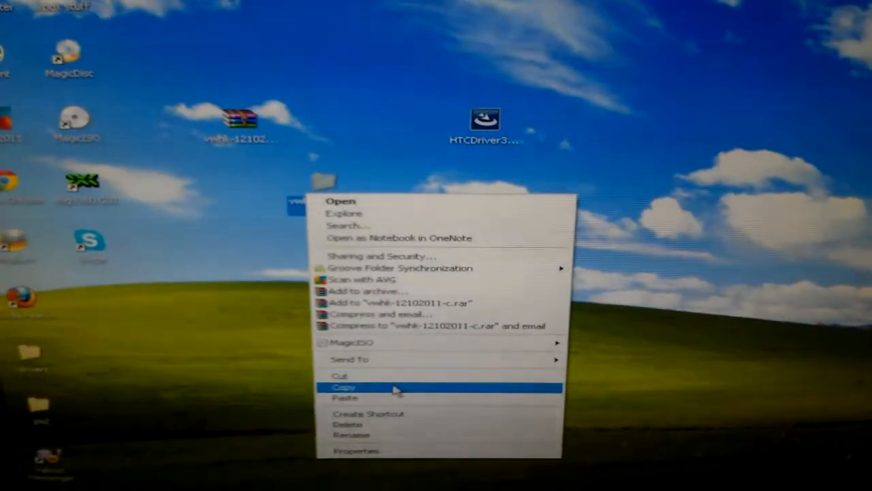
pyautogui.click(344, 388)
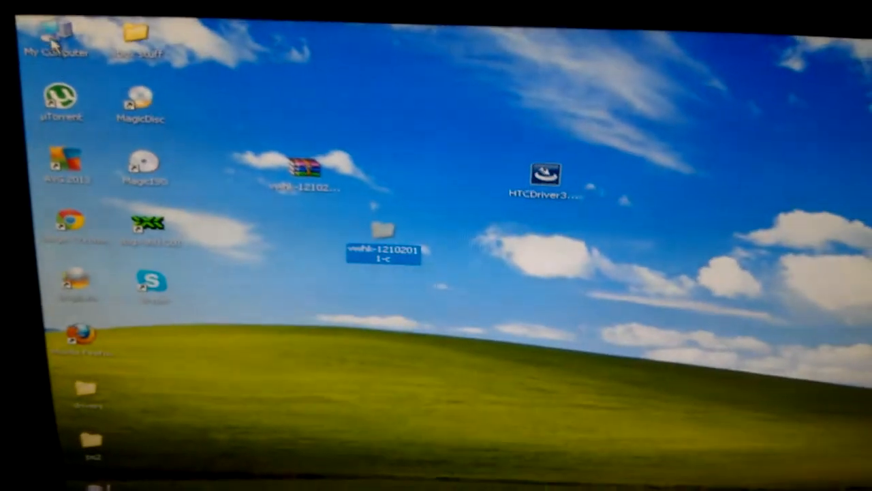
pyautogui.doubleClick(56, 34)
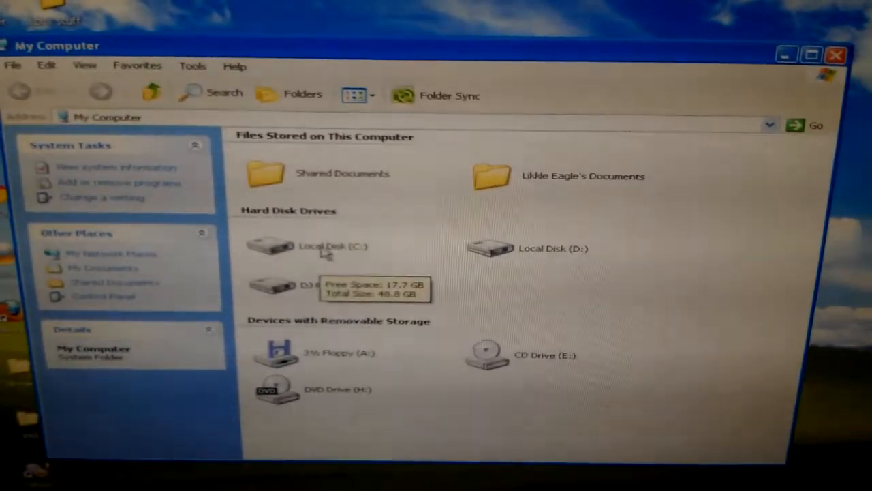
# - Paste the vwhk-12102011-c folder into the root of Local Disk C:, replacing the existing copy
pyautogui.click(320, 247)
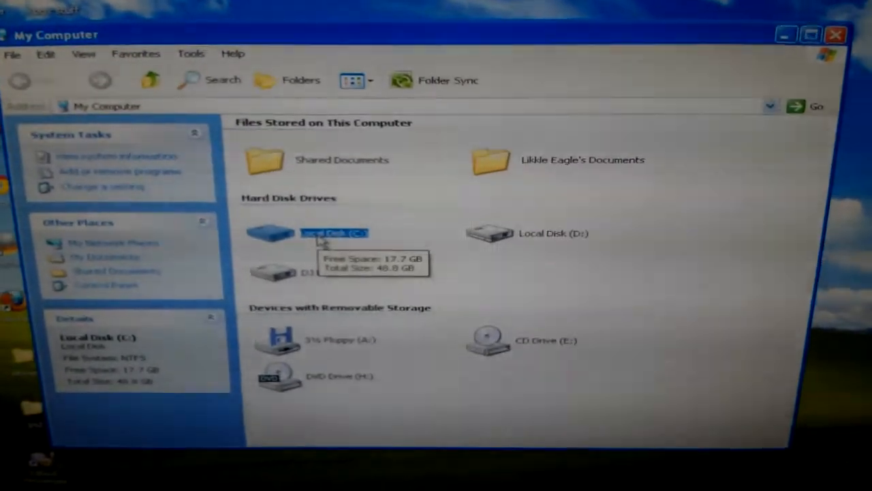
pyautogui.doubleClick(334, 233)
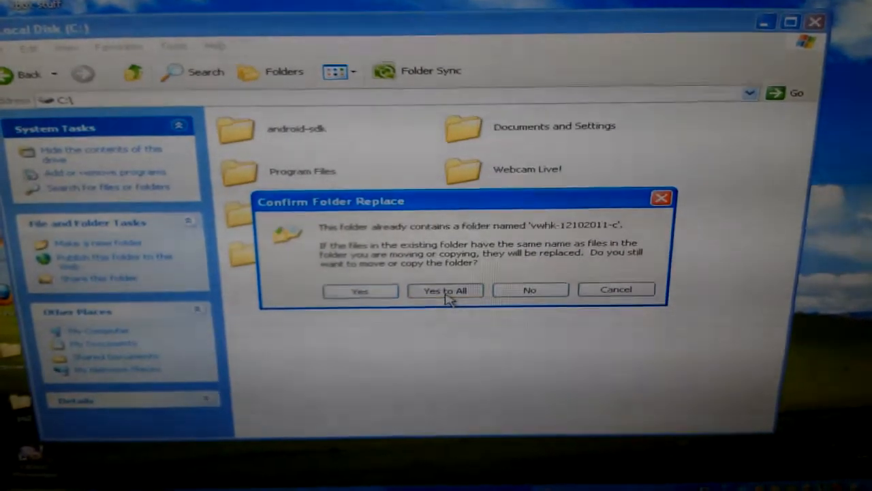
pyautogui.click(444, 289)
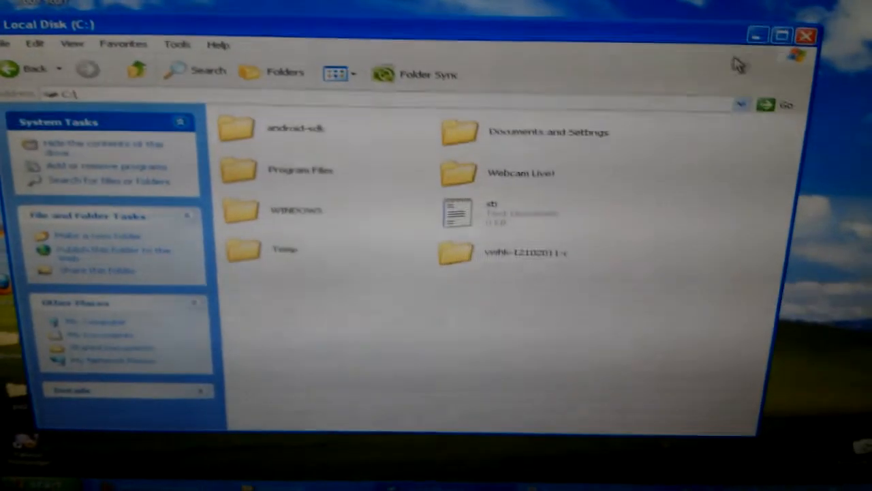
pyautogui.click(804, 36)
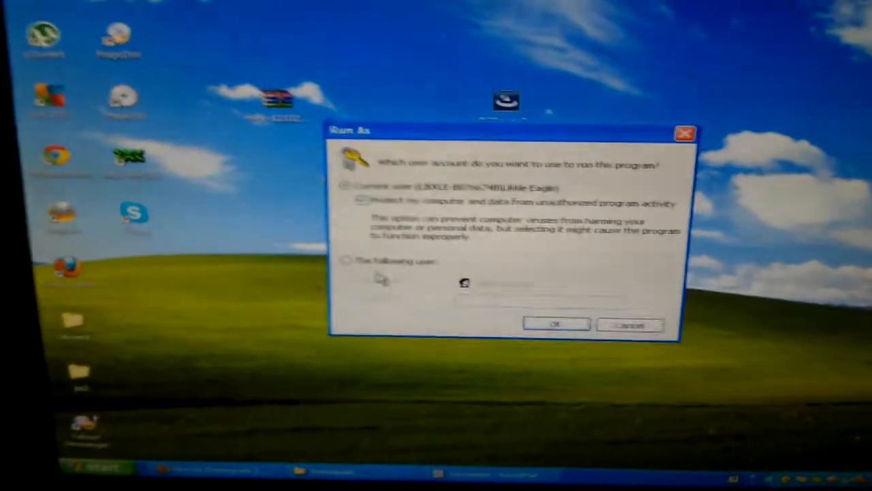
# - Run the command window as the Administrator account with its password entered
pyautogui.click(354, 289)
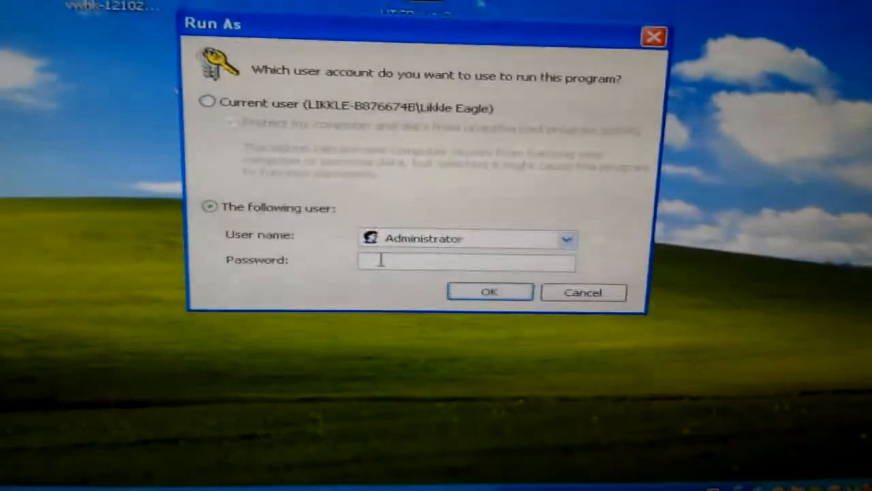
pyautogui.write('••')
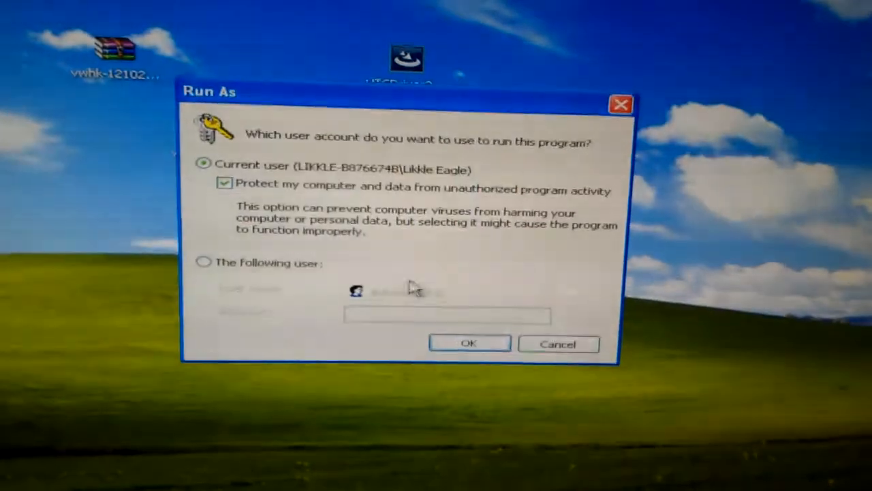
pyautogui.click(205, 262)
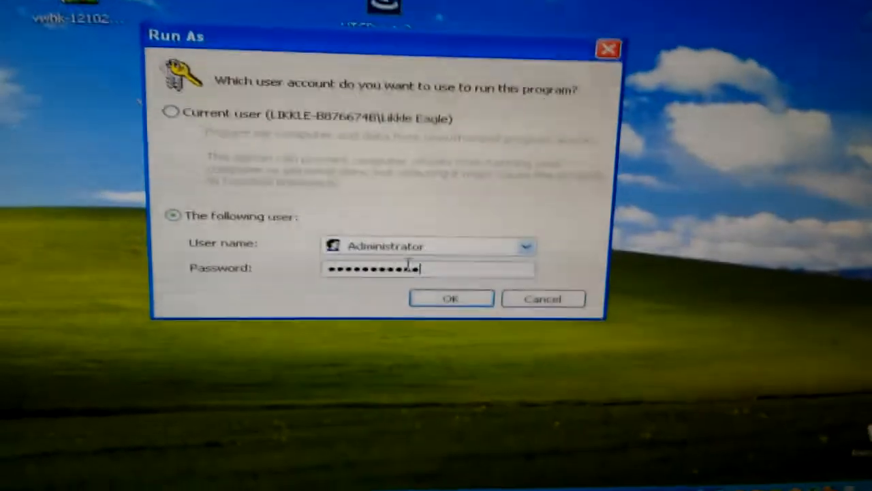
pyautogui.click(451, 298)
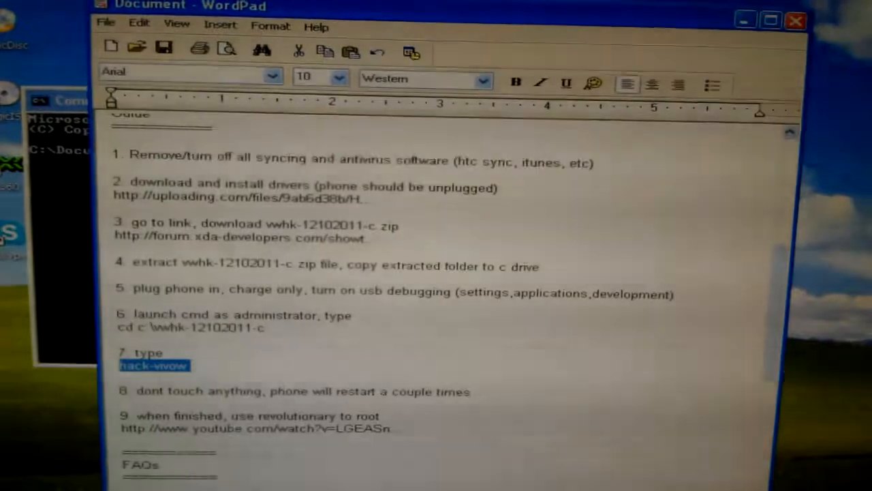
# - Highlight the step 6 line cd c:\vwhk-12102011-c in the guide for copying
pyautogui.scroll(-3)
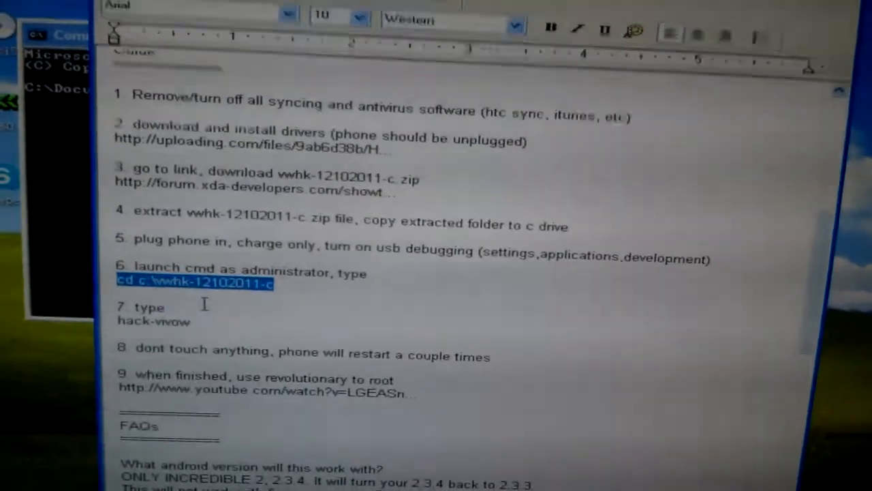
pyautogui.scroll(-3)
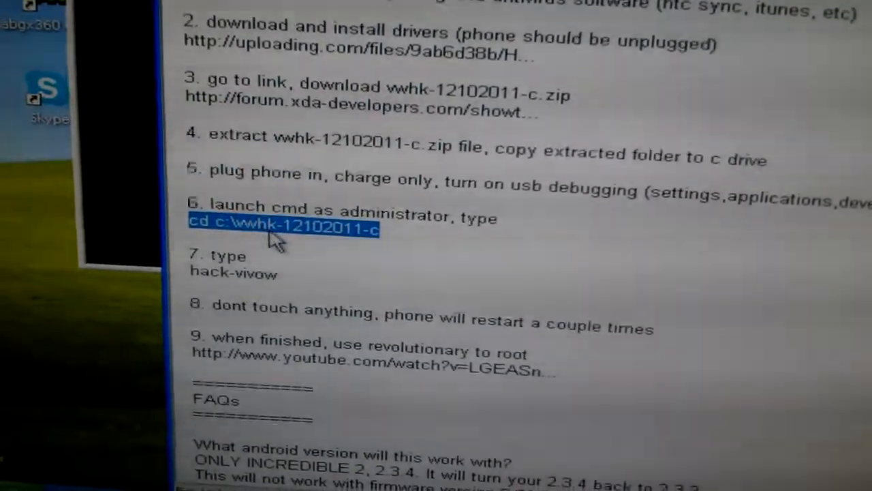
pyautogui.rightClick(280, 229)
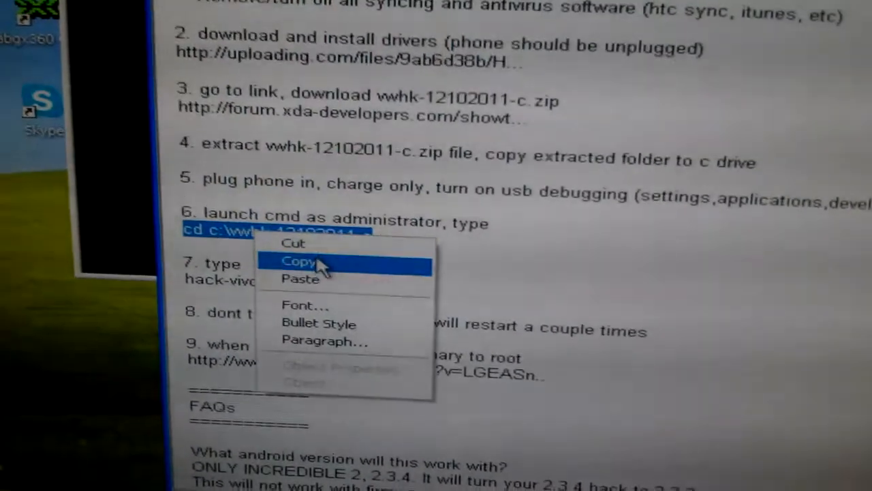
# - Copy cd c:\vwhk-12102011-c and run it in the command window
pyautogui.click(297, 261)
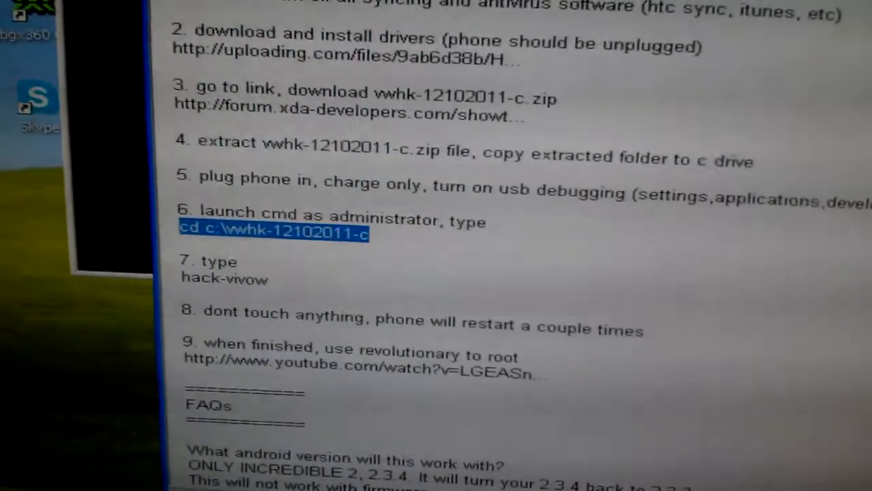
pyautogui.write('cd c:\\vwhk-12102011-c')
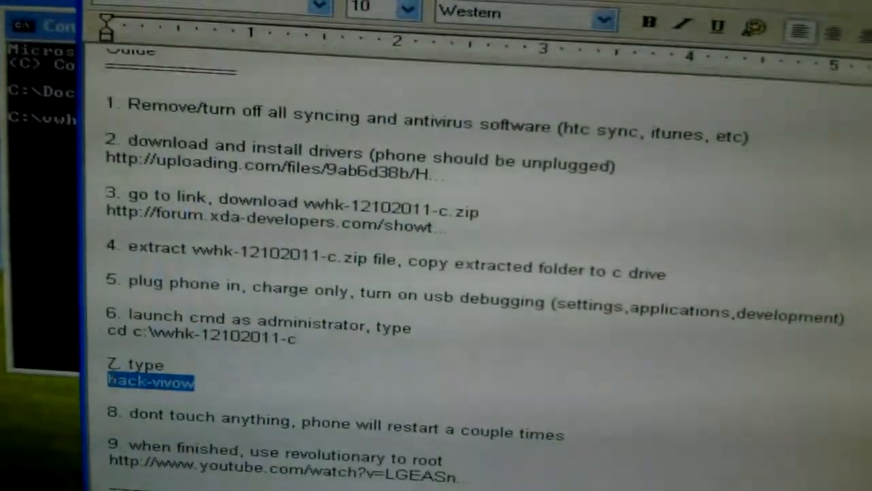
pyautogui.rightClick(150, 382)
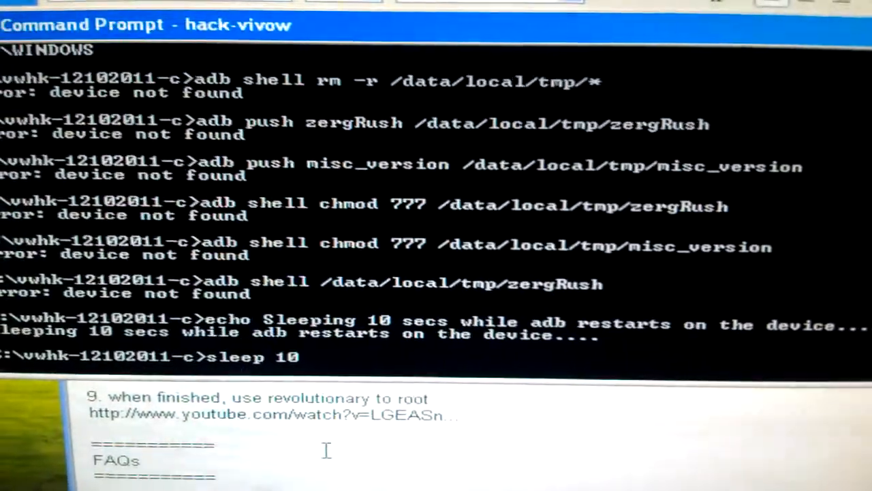
# - Watch the hack-vivow script output until fastboot waits for the device
pyautogui.scroll(-3)
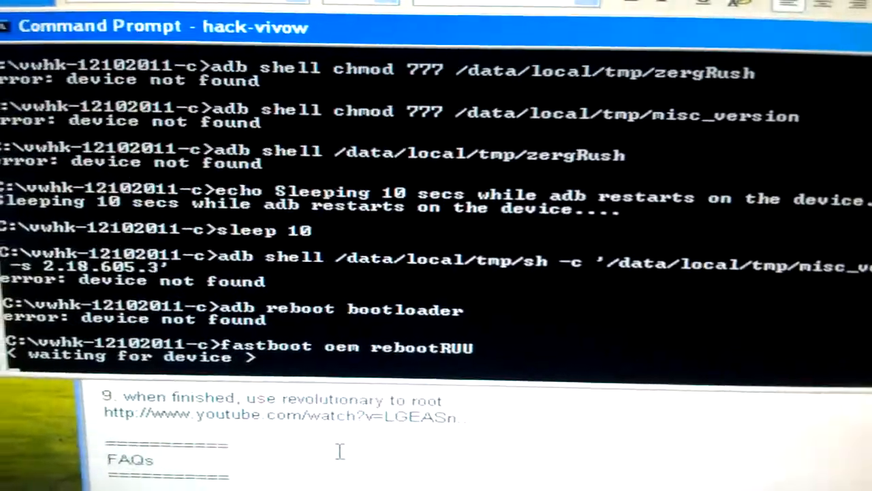